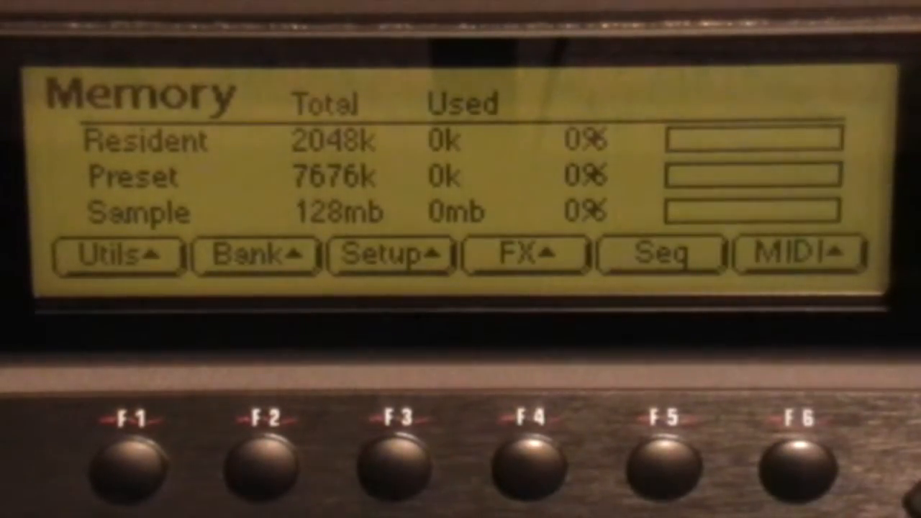
Step: Arm the E-MU sampler in Sample mode with the threshold at -60dB
left_click(396, 475)
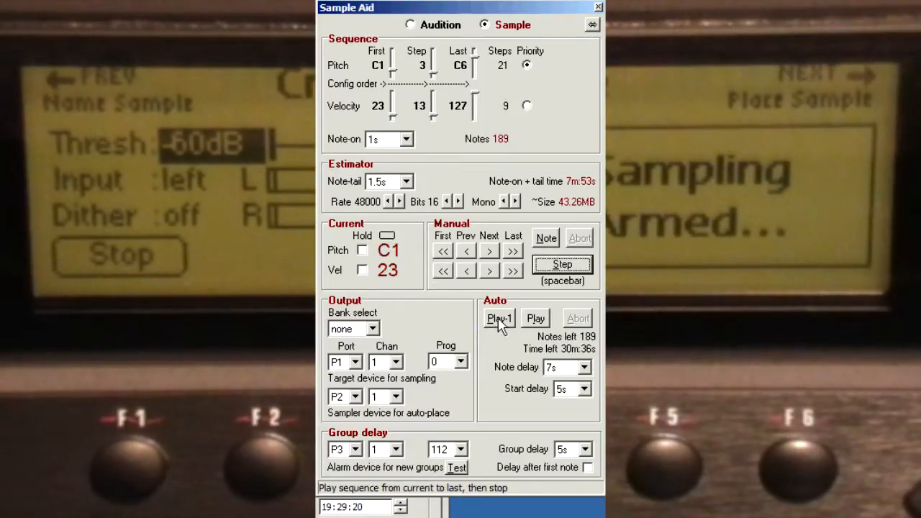
Step: Run the Play-1 auto-sampling pass from C1 to C6 at velocity 23, ending back at C1
left_click(499, 318)
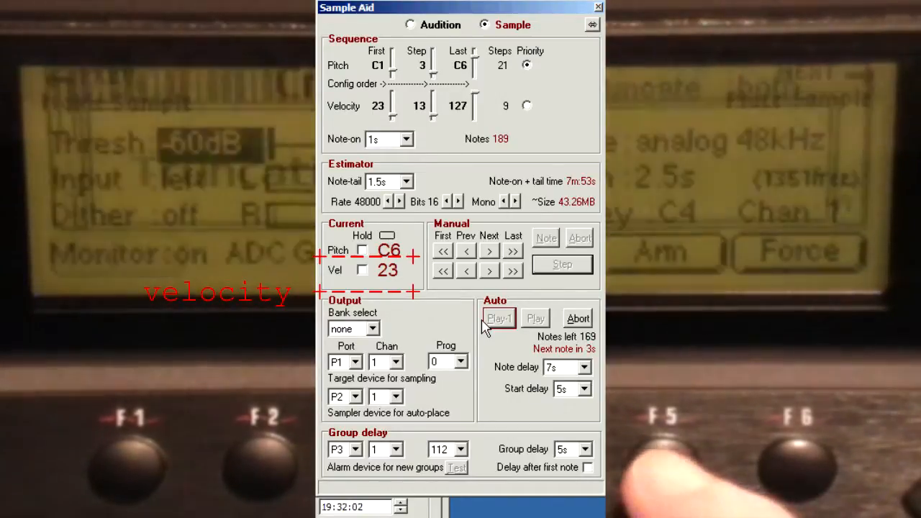
left_click(499, 317)
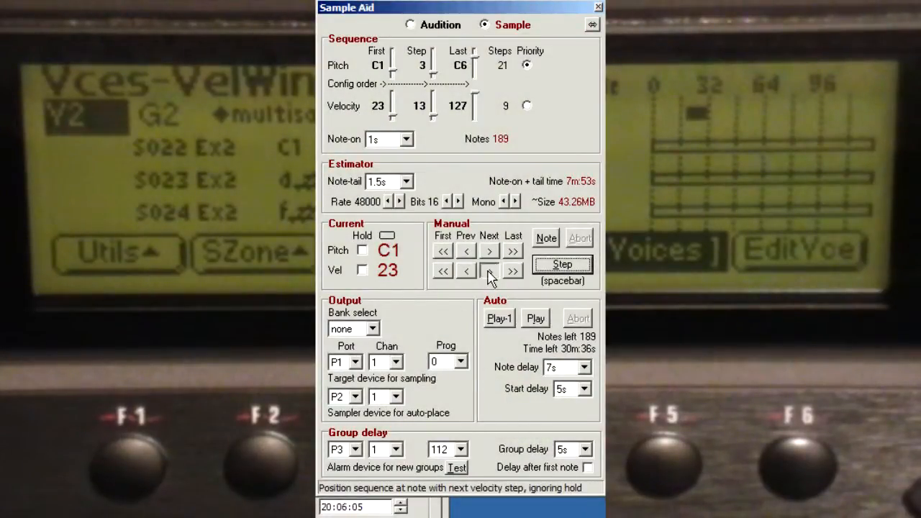
Step: Advance the sequence to the next velocity step so C1 reads velocity 62 with 126 notes left
left_click(490, 270)
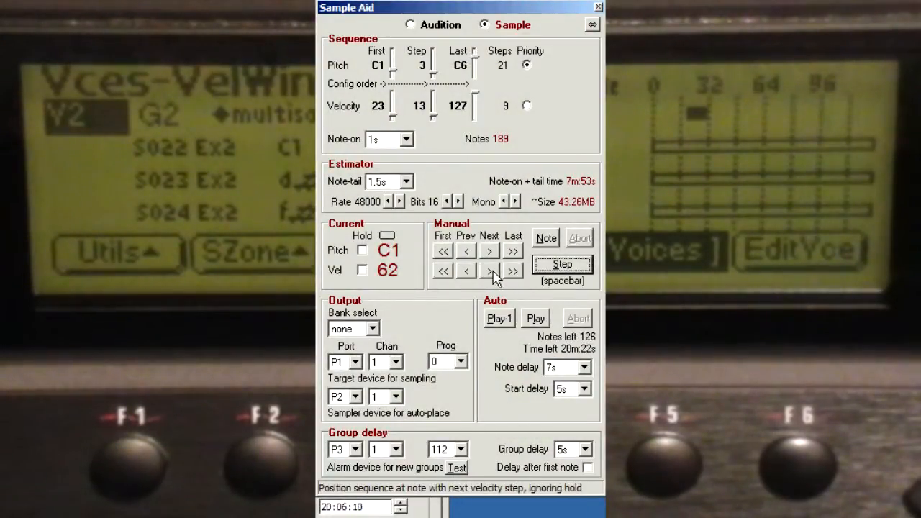